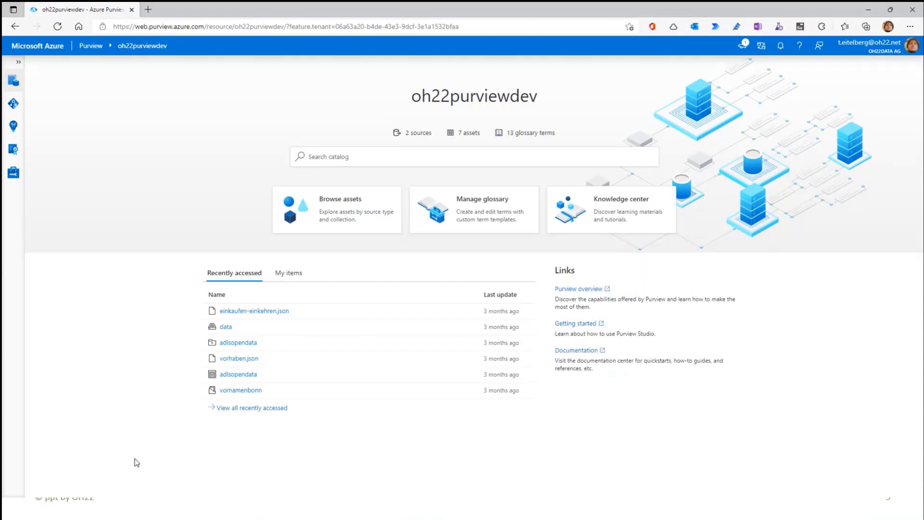
mouse_move(147, 331)
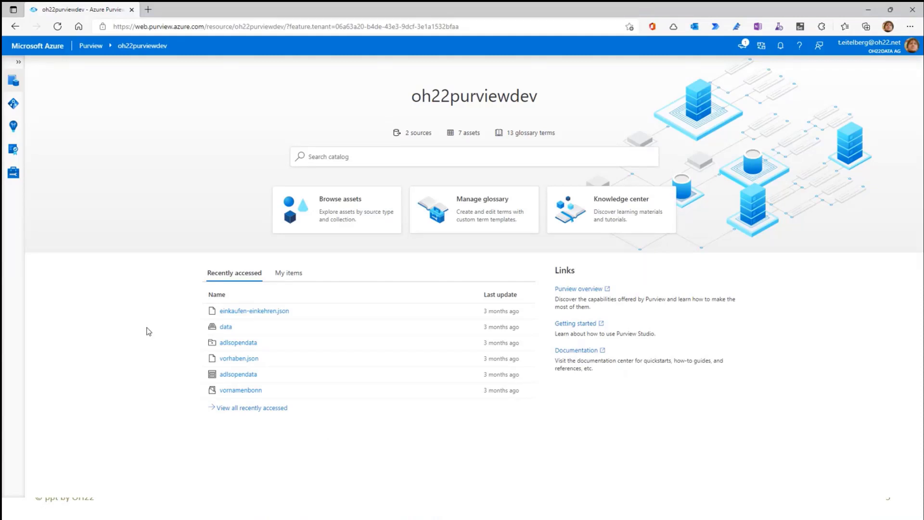
mouse_move(384, 171)
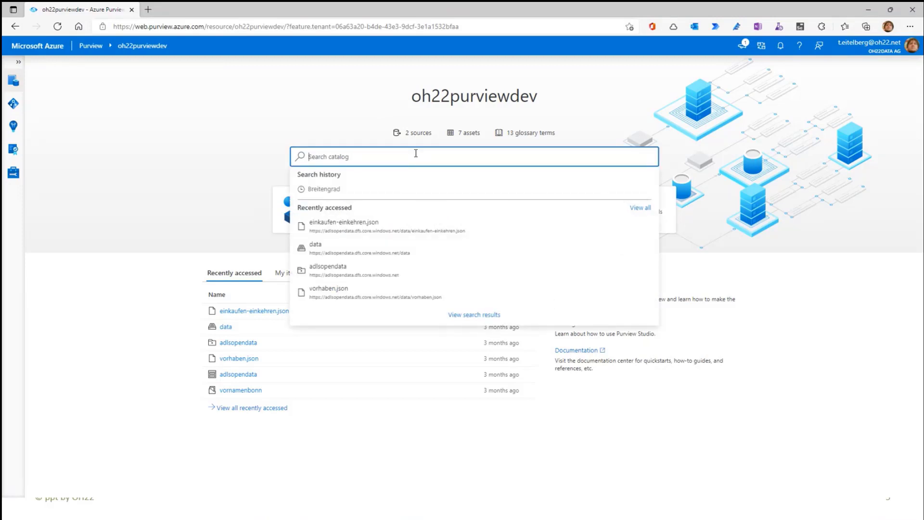
Search the Purview catalog for 'panorama' using the suggestion for 'Pano'.
type("Pano")
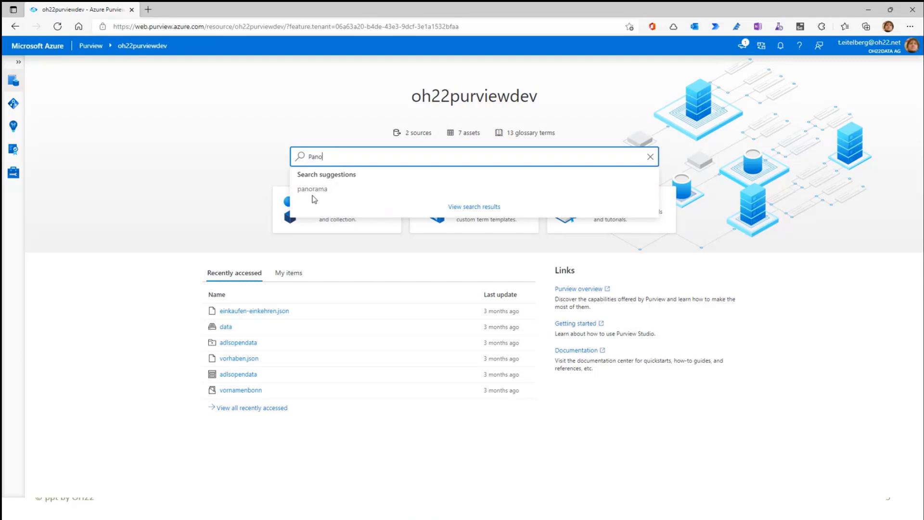
mouse_move(318, 201)
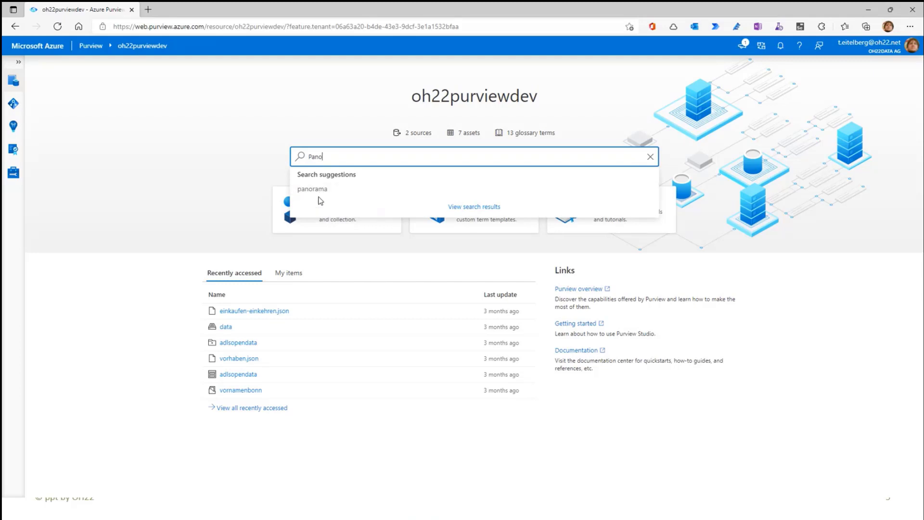
left_click(313, 188)
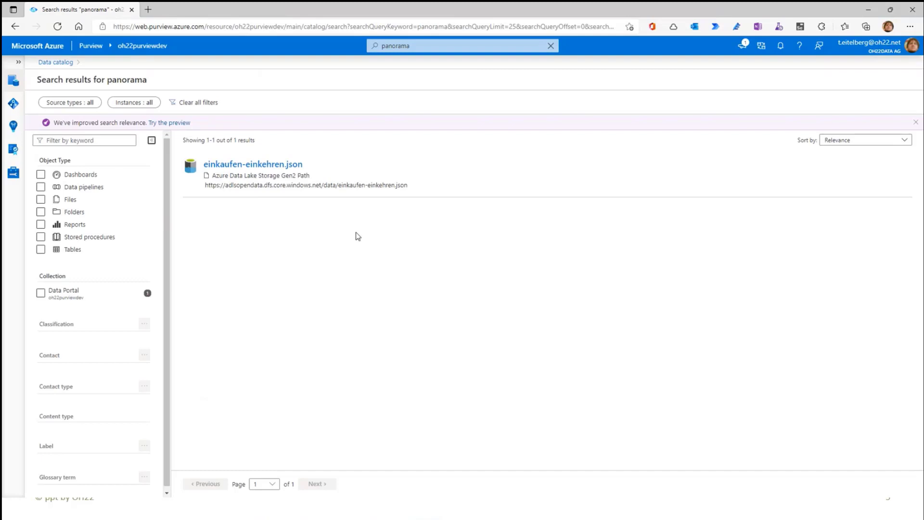
View the einkaufen-einkehren.json schema, scrolling down to the panorama array field.
left_click(252, 163)
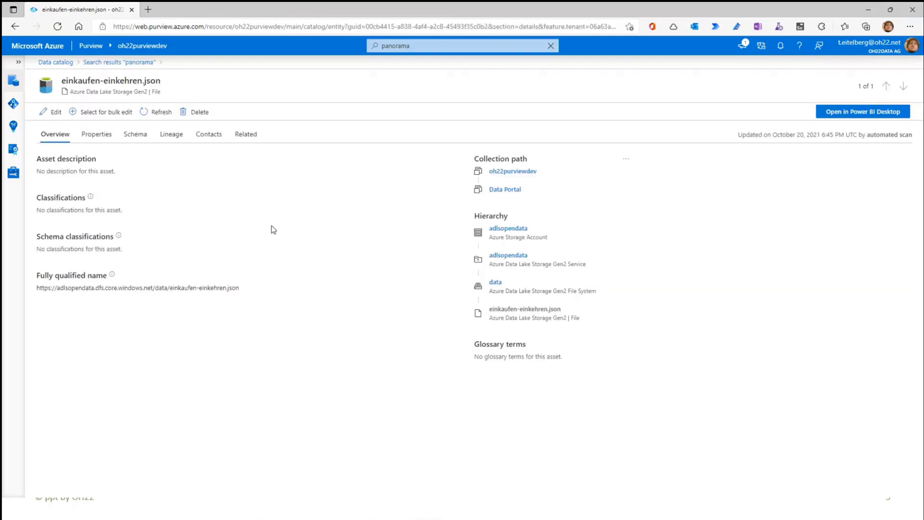
left_click(135, 134)
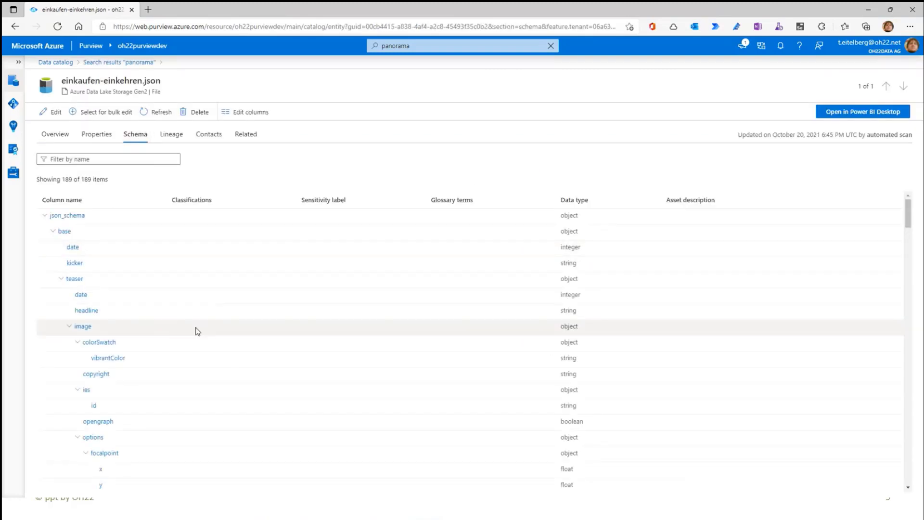
scroll("down", 3)
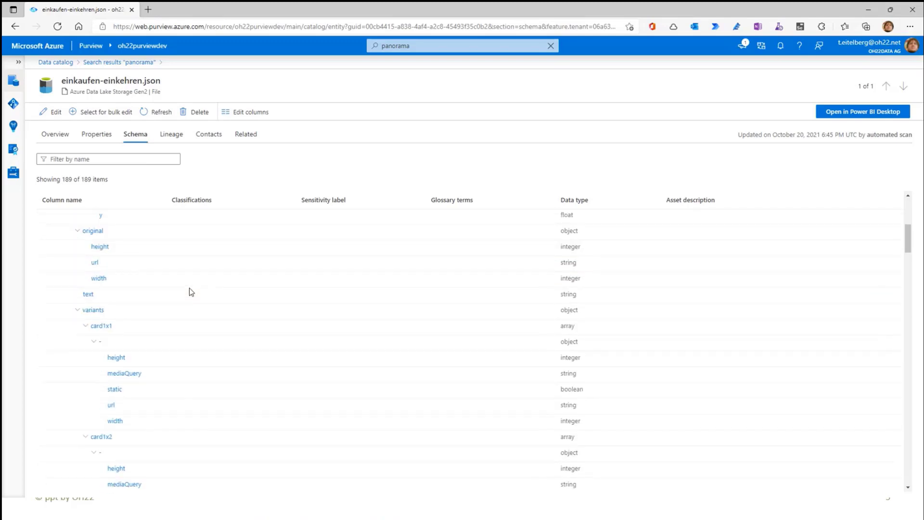
scroll("down", 3)
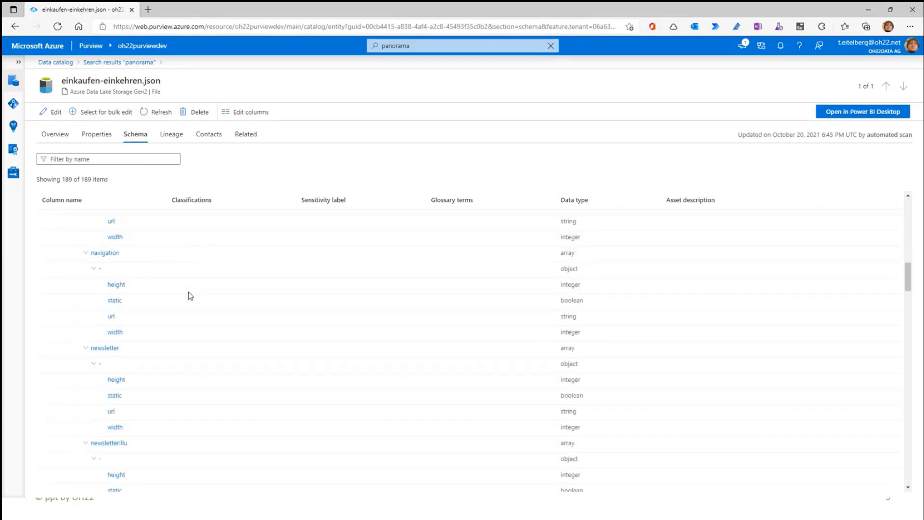
scroll("down", 3)
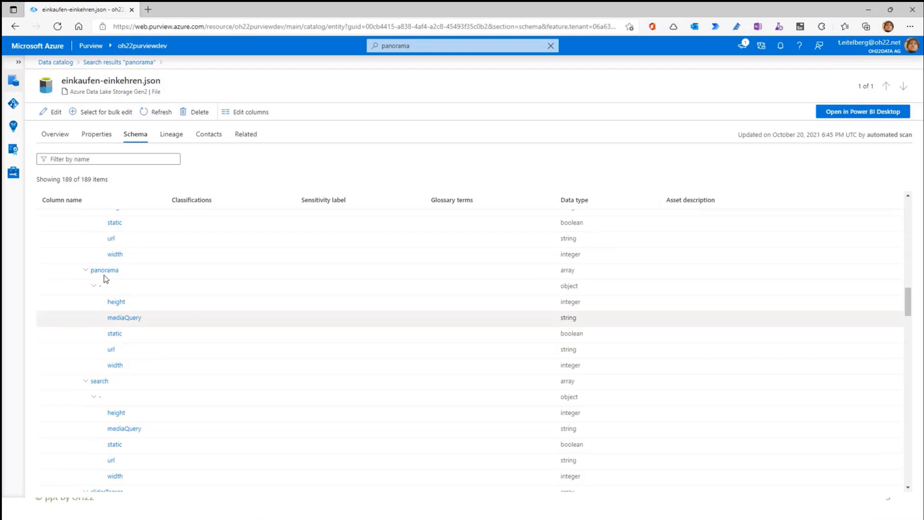
mouse_move(290, 319)
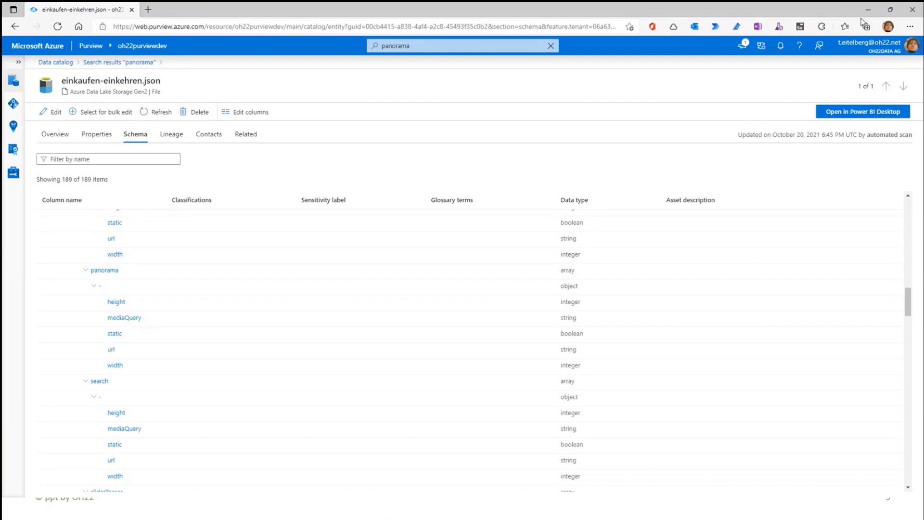
mouse_move(868, 10)
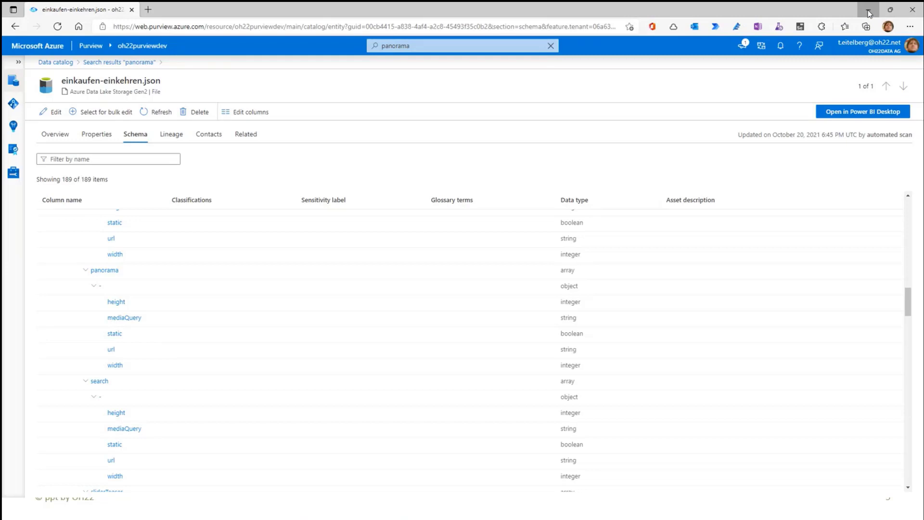
Minimize the browser to reveal PowerPoint slide 8, 'Service Principal'.
left_click(311, 9)
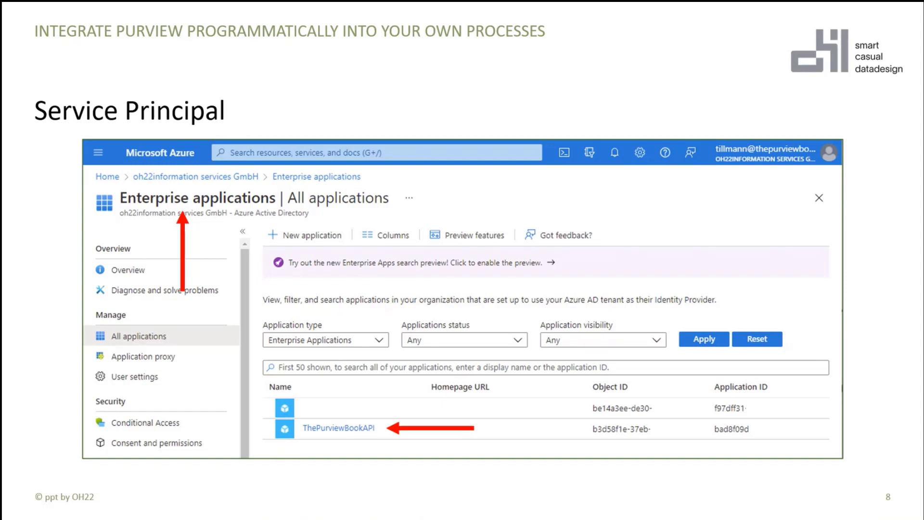
Advance from slide 8 to slide 10, the service principal as collection admin.
left_click(338, 428)
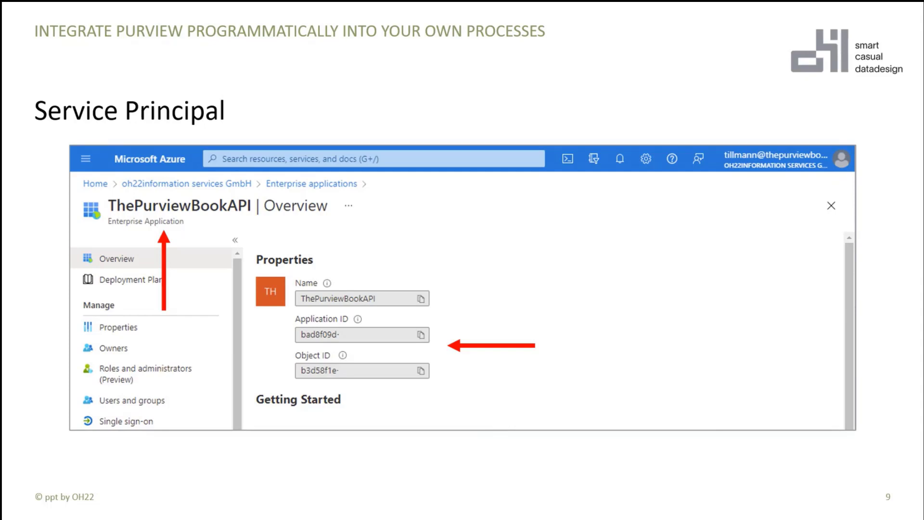
key("Right")
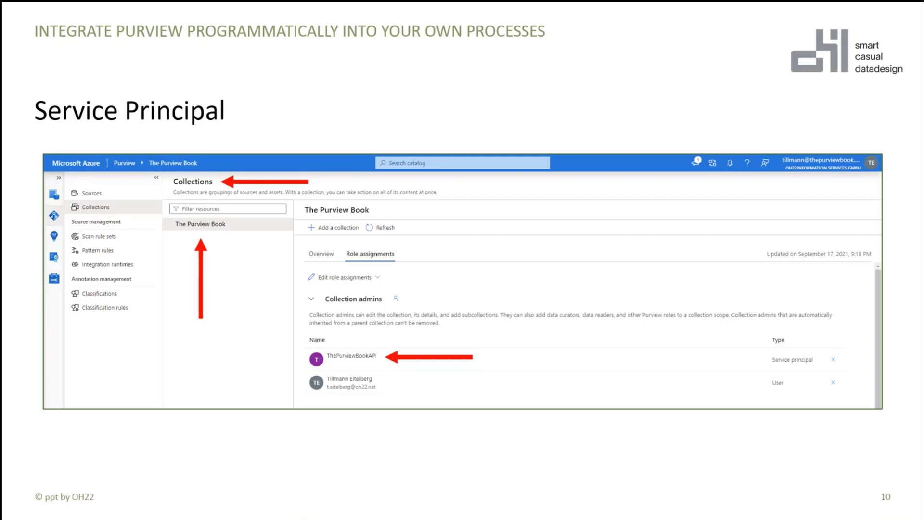
Re-send the Access Token request to get a fresh bearer token for purview.azure.net.
key("right")
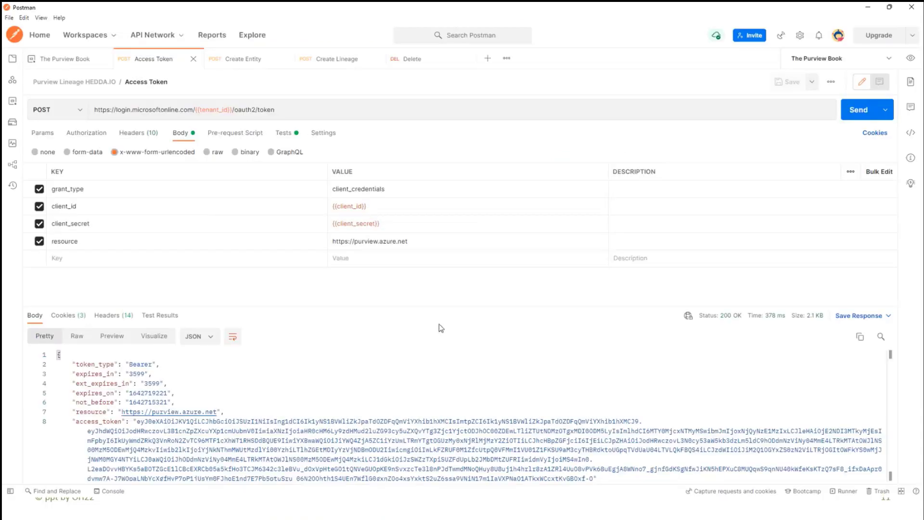
mouse_move(301, 301)
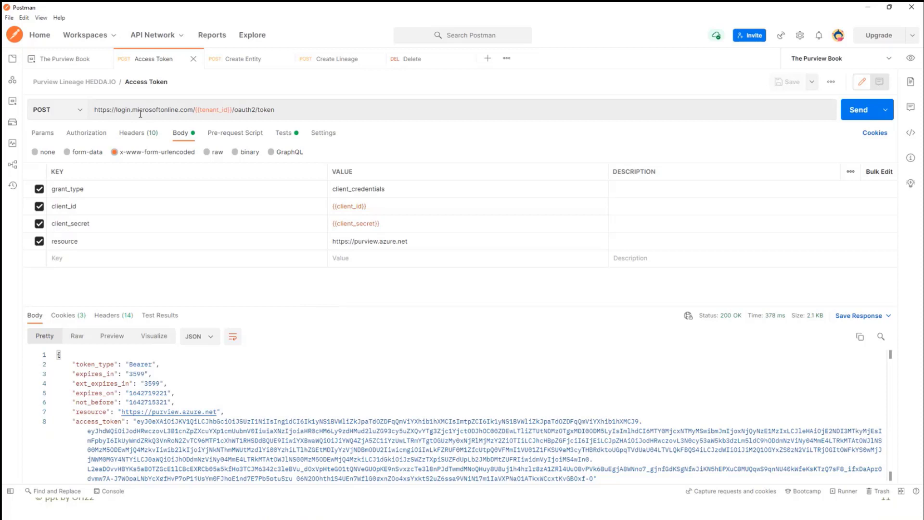
mouse_move(236, 133)
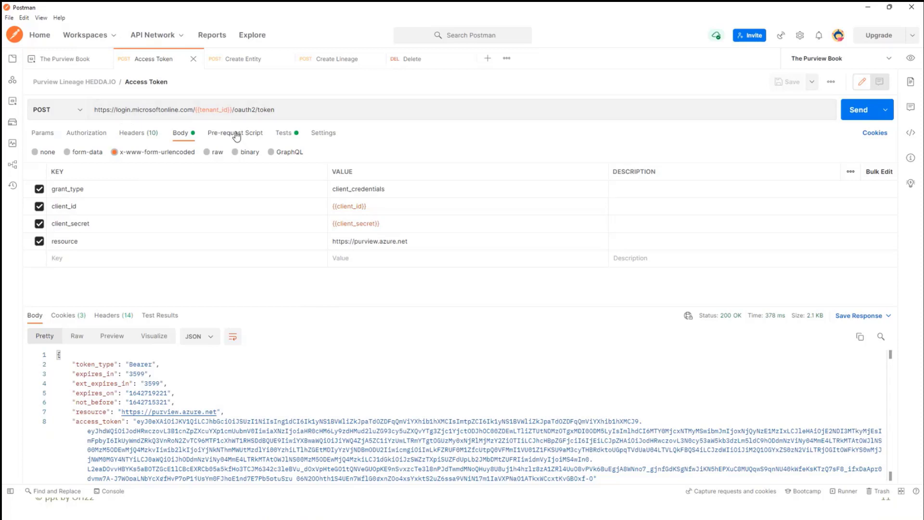
mouse_move(241, 120)
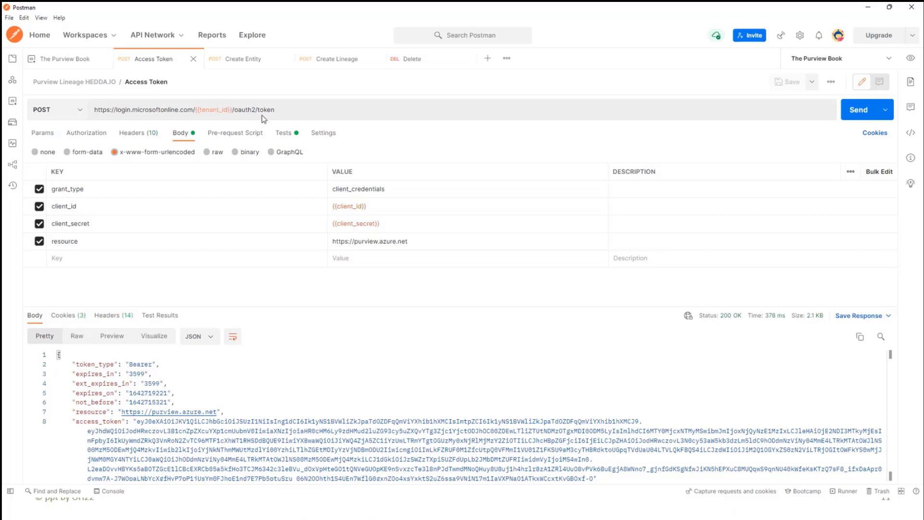
mouse_move(294, 129)
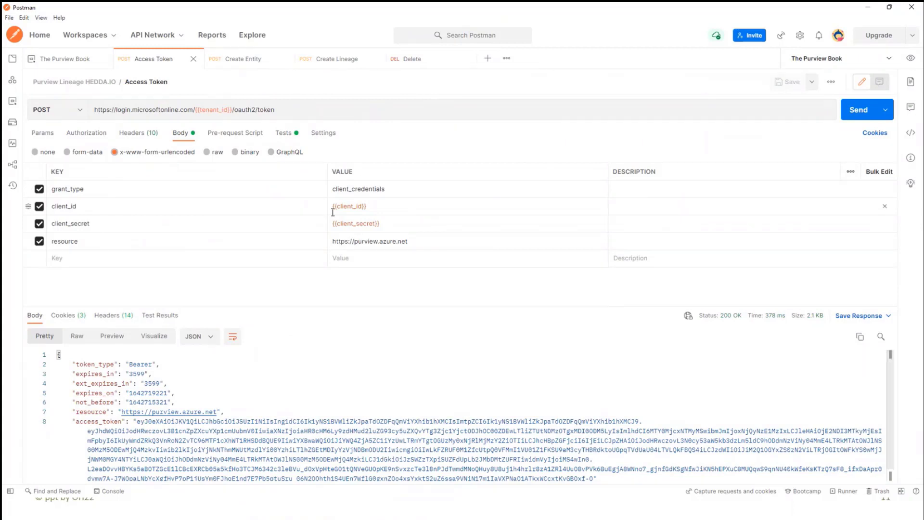
mouse_move(349, 206)
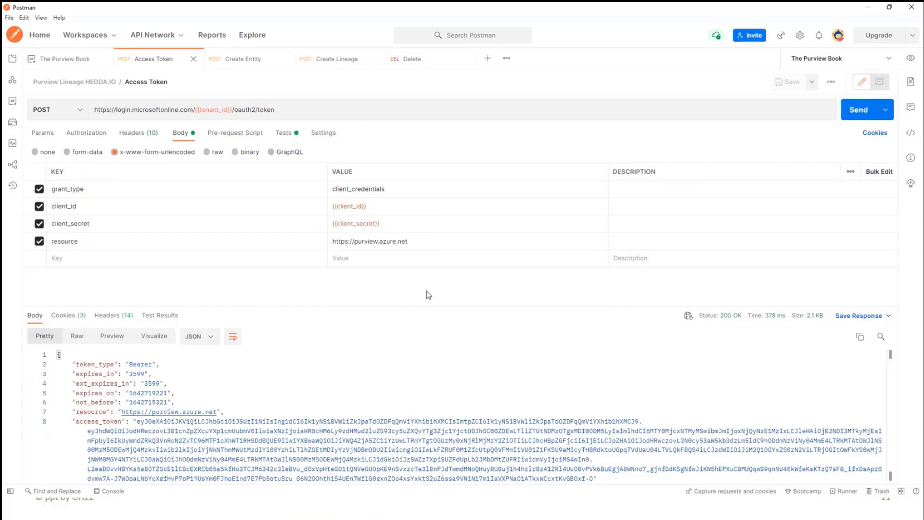
mouse_move(394, 277)
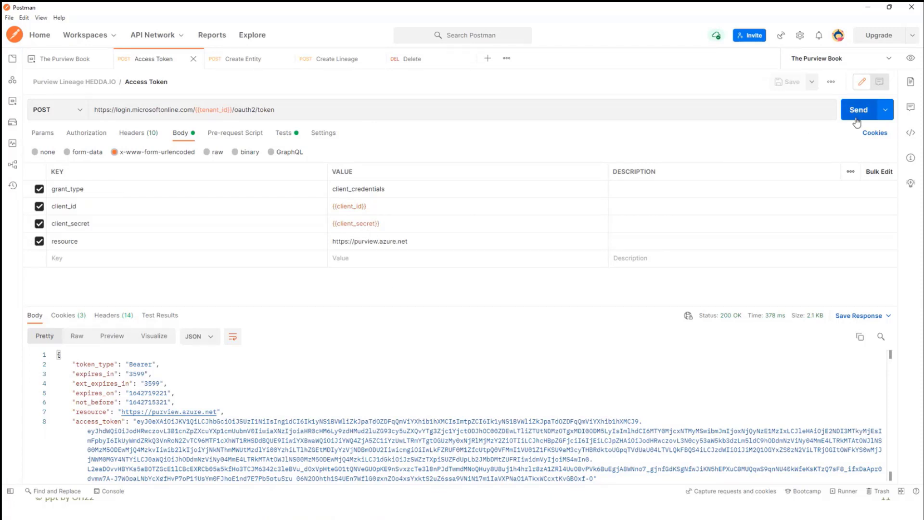
left_click(858, 109)
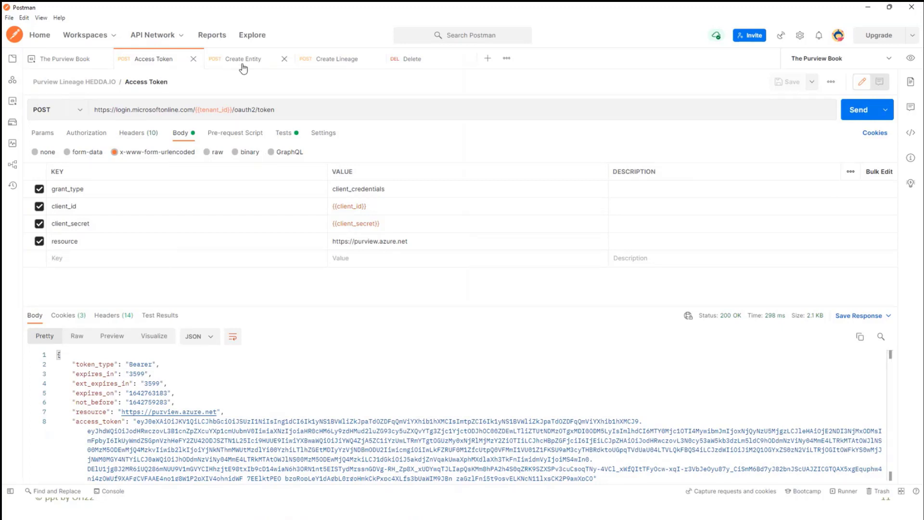
mouse_move(250, 97)
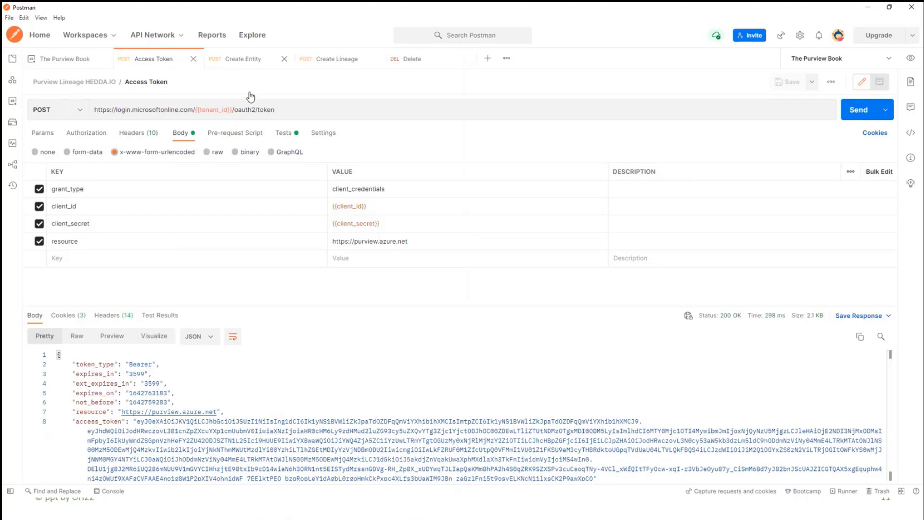
left_click(242, 59)
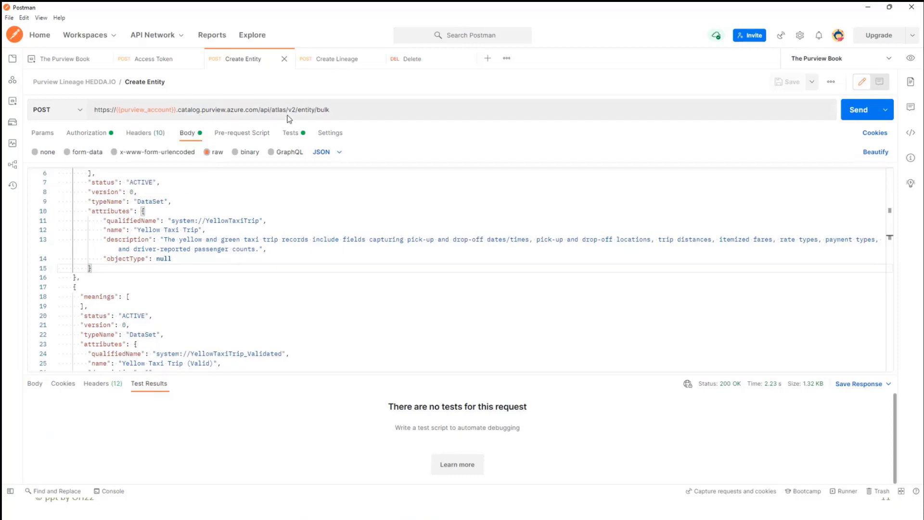
mouse_move(265, 118)
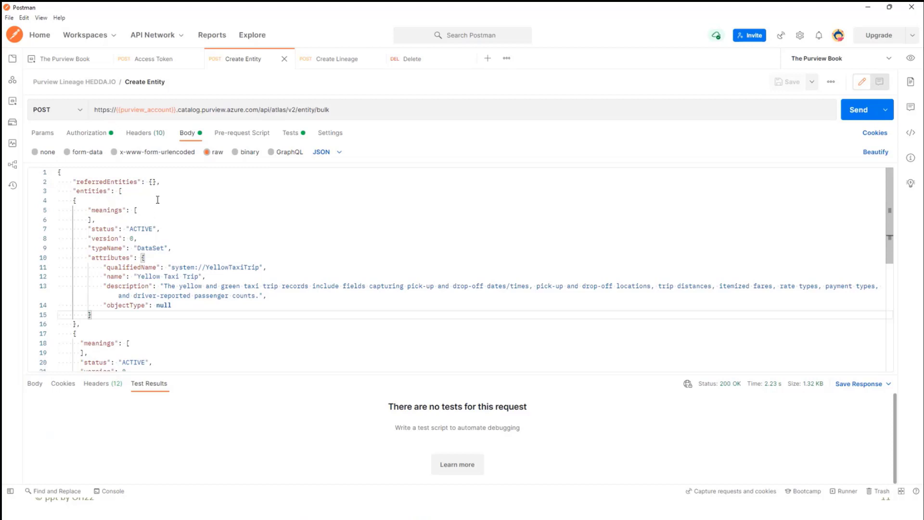
scroll("down", 3)
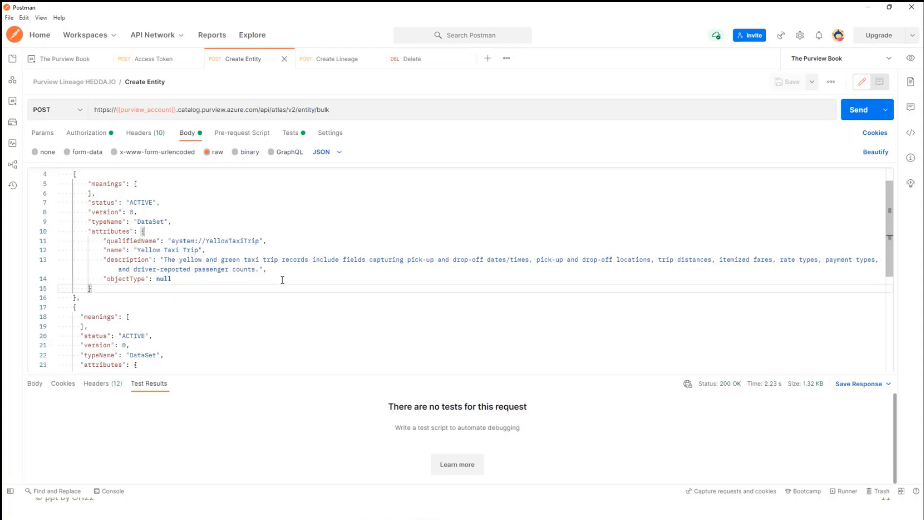
scroll("down", 3)
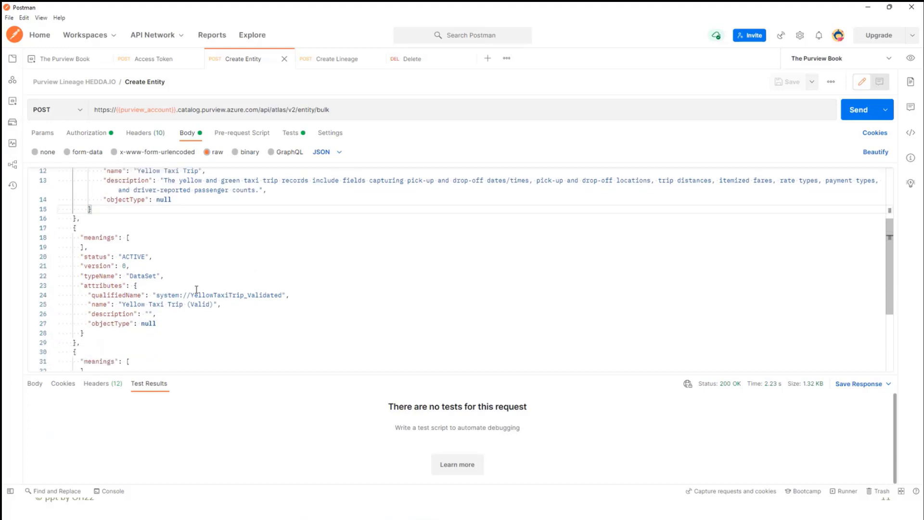
scroll("down", 3)
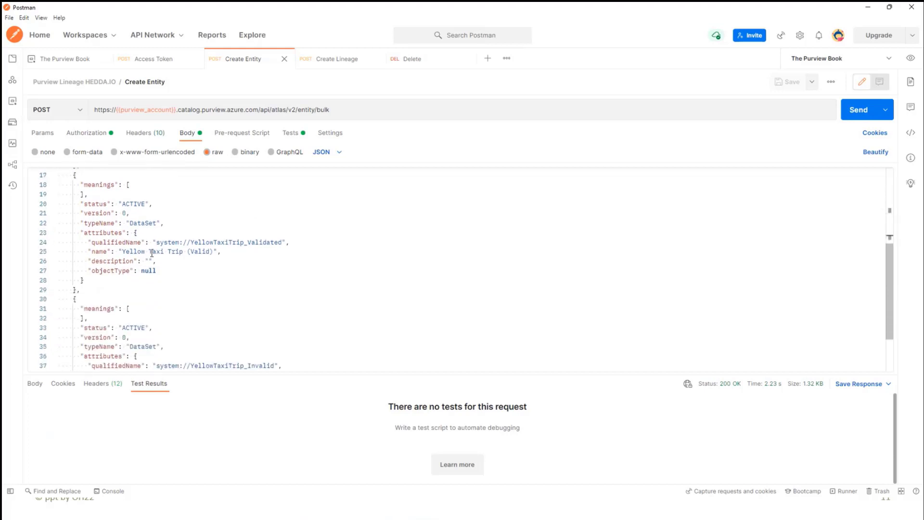
scroll("down", 3)
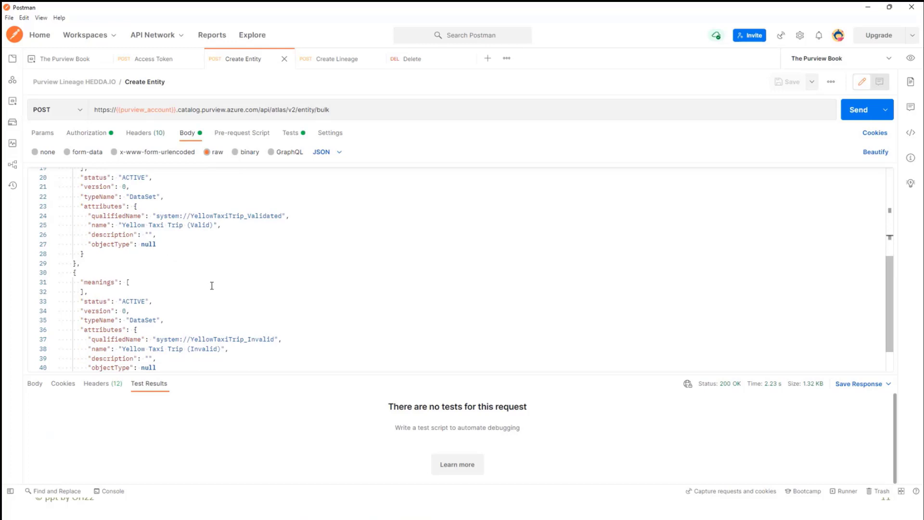
mouse_move(227, 322)
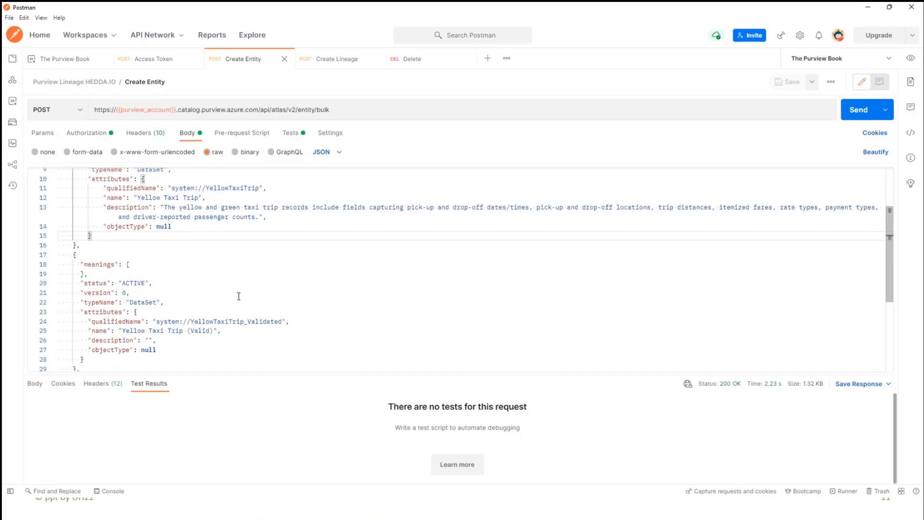
left_click(858, 109)
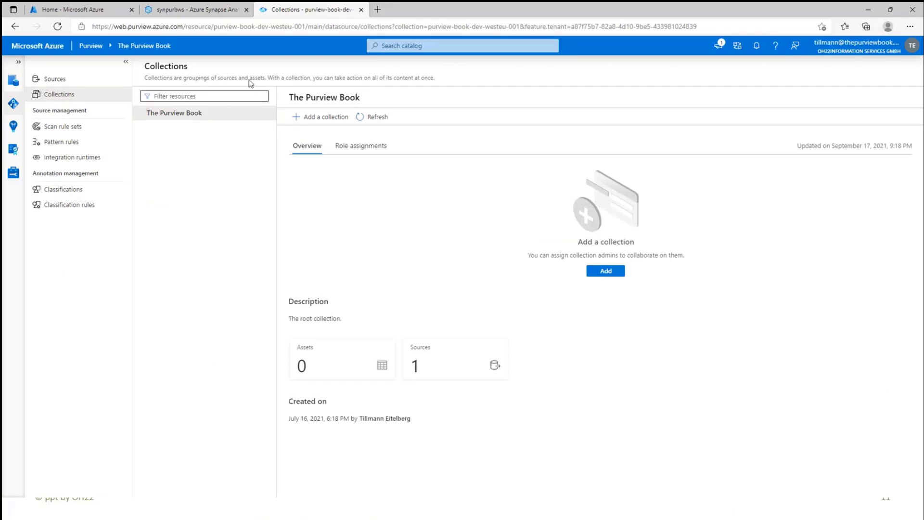
mouse_move(323, 378)
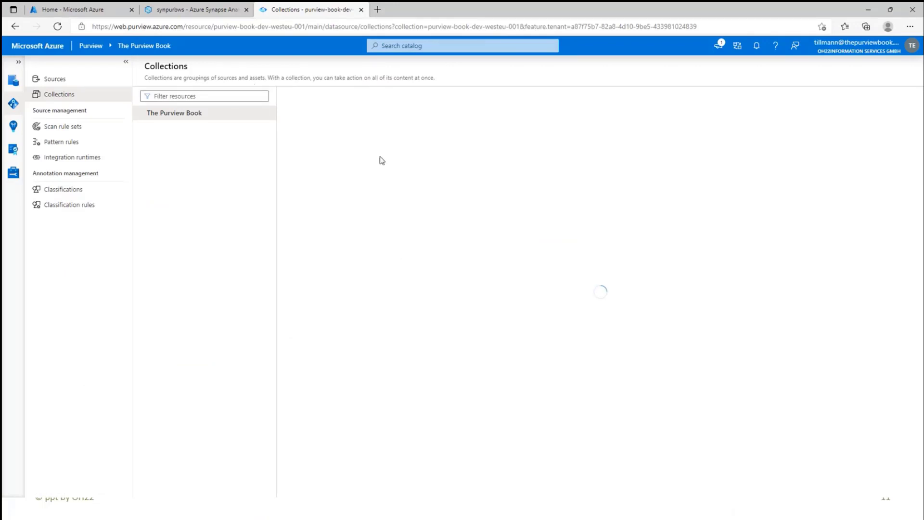
Refresh The Purview Book collection, list its three assets, and view Yellow Taxi Trip.
left_click(174, 113)
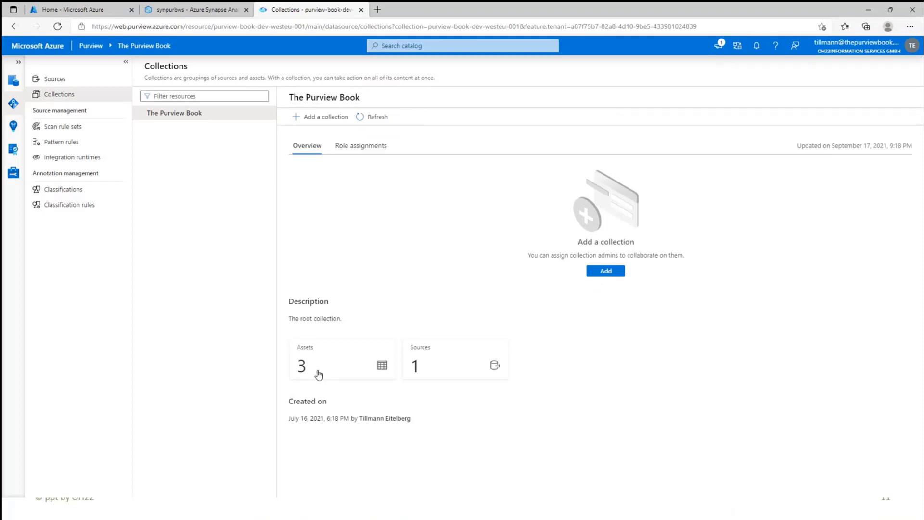
left_click(303, 365)
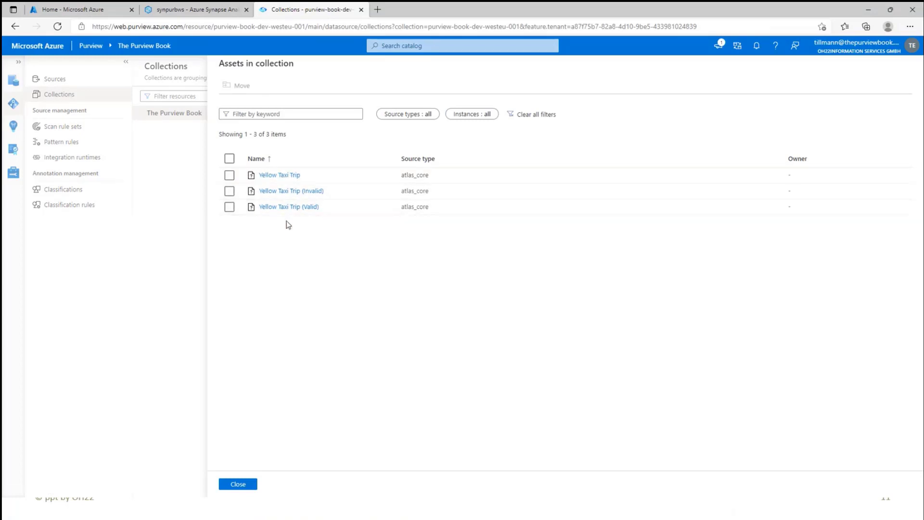
mouse_move(278, 174)
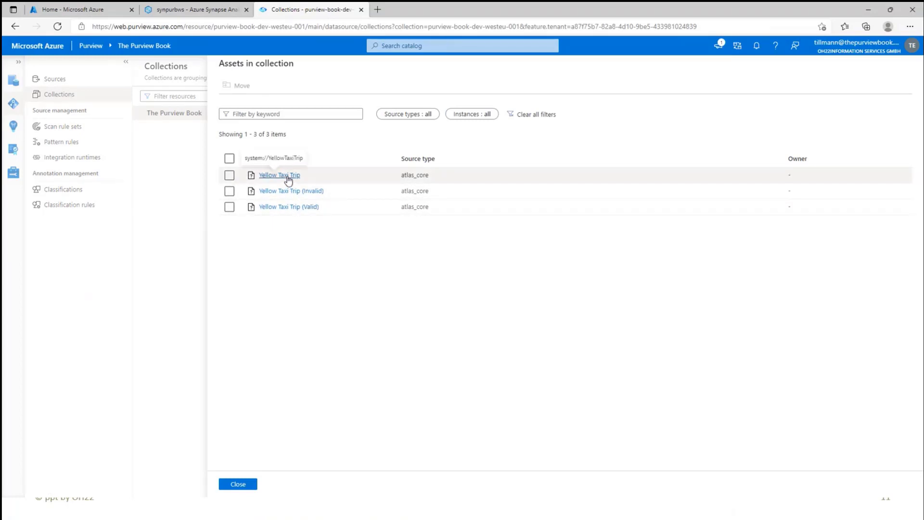
left_click(278, 174)
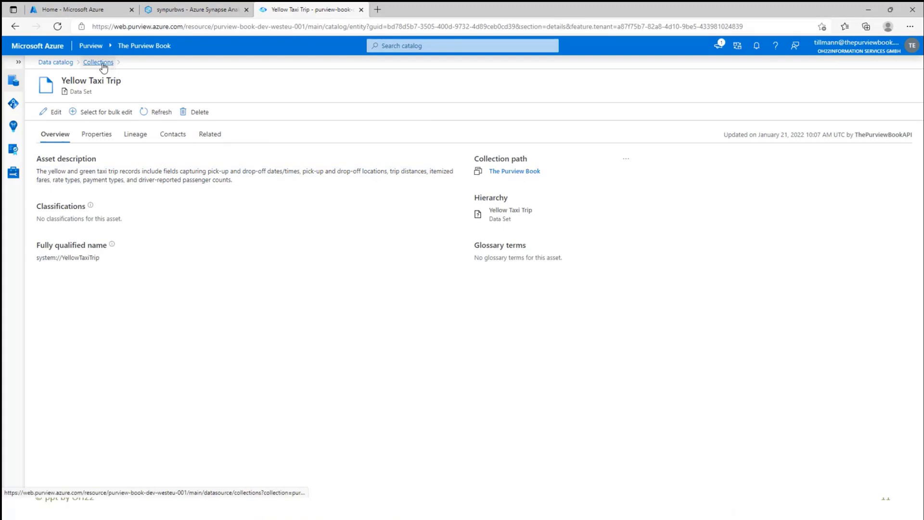
left_click(98, 62)
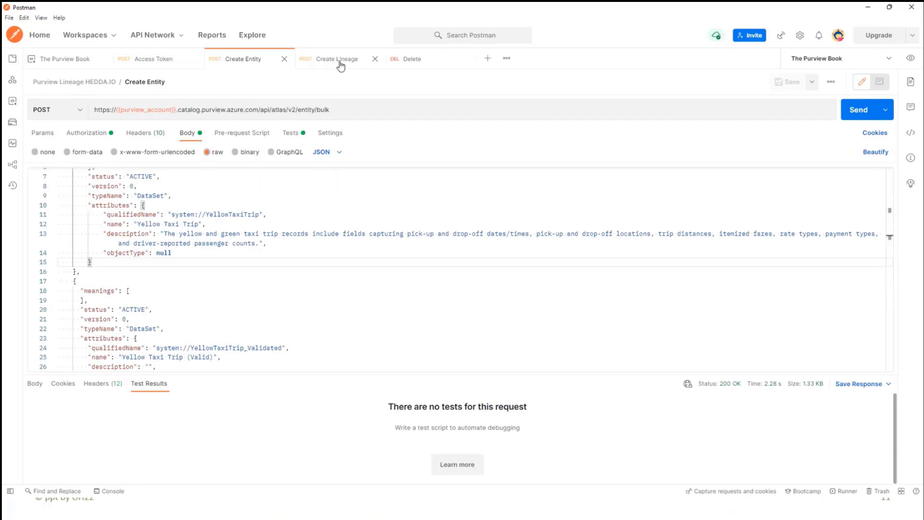
Send the Create Lineage request defining the HEDDA.IO Data Quality Process.
left_click(336, 58)
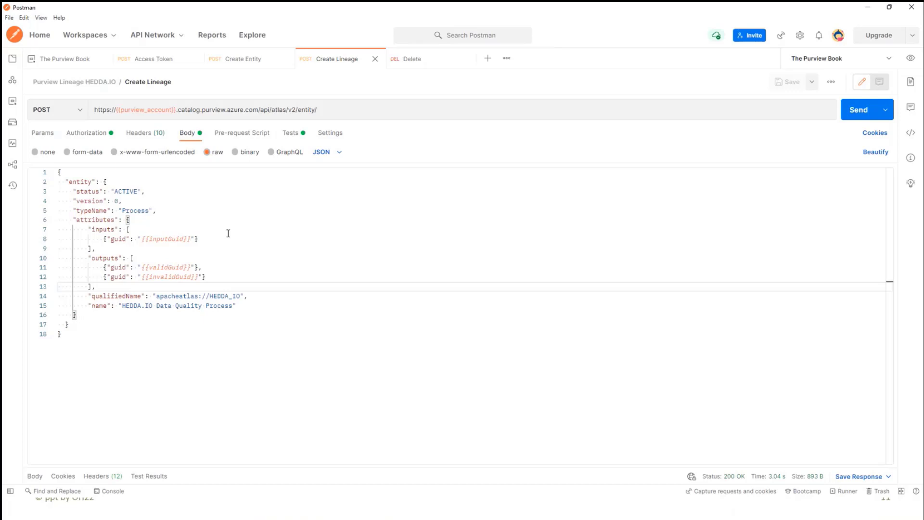
mouse_move(141, 242)
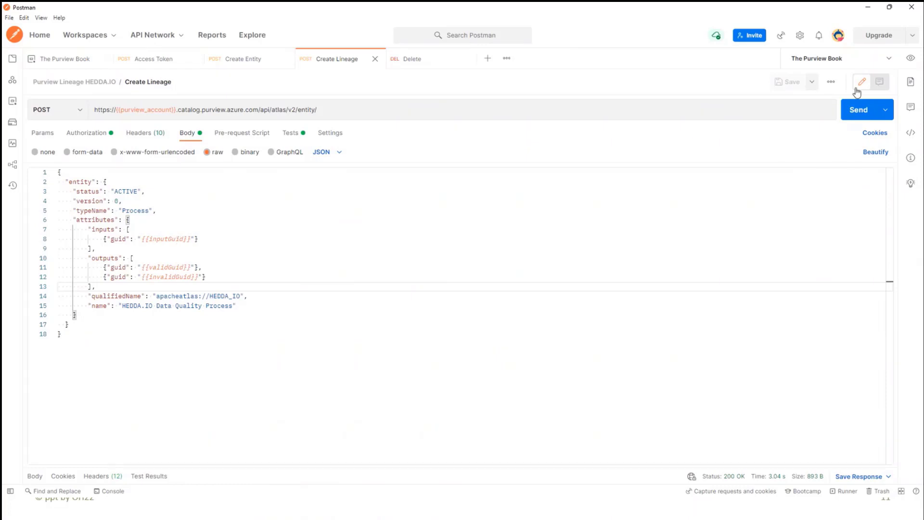
left_click(858, 110)
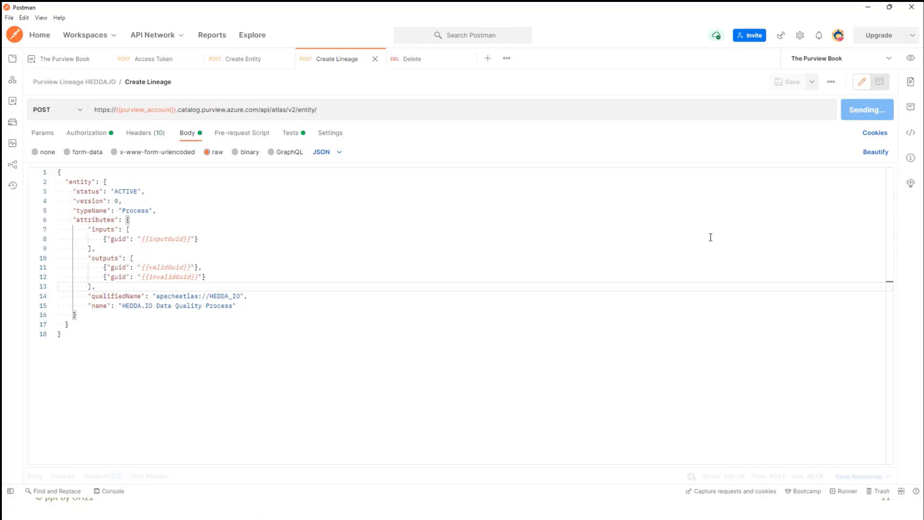
left_click(867, 110)
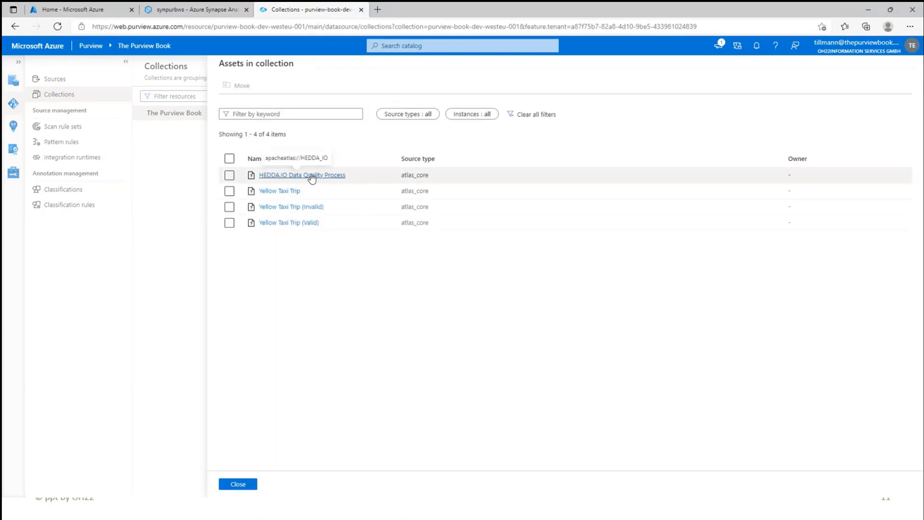
Open HEDDA.IO Data Quality Process and view its lineage graph of valid and invalid outputs.
left_click(301, 175)
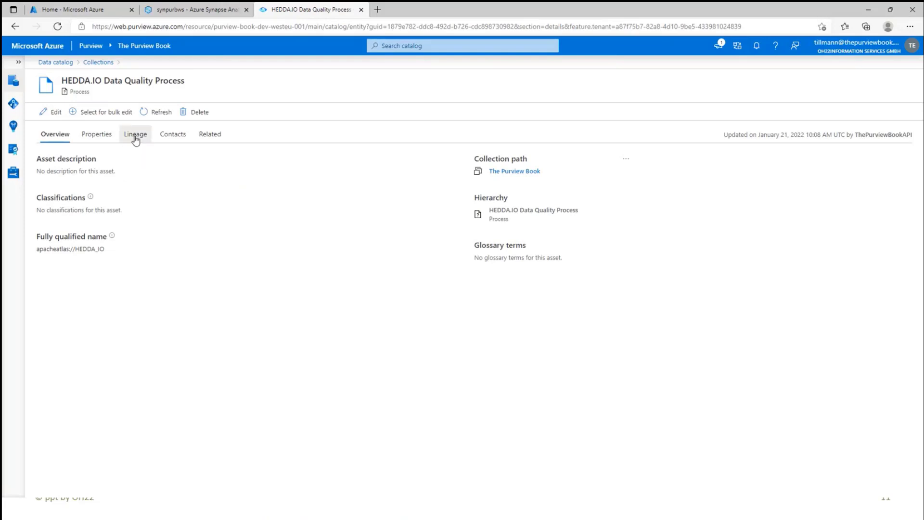
left_click(135, 134)
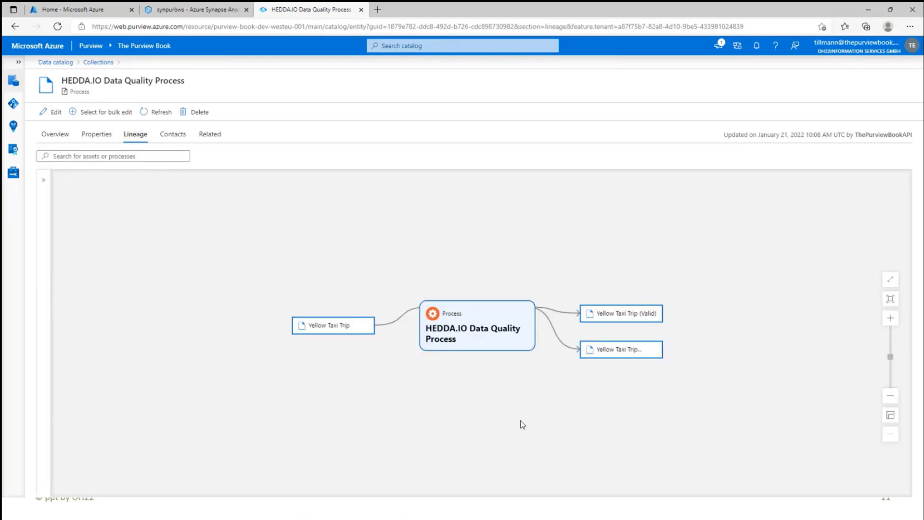
mouse_move(239, 286)
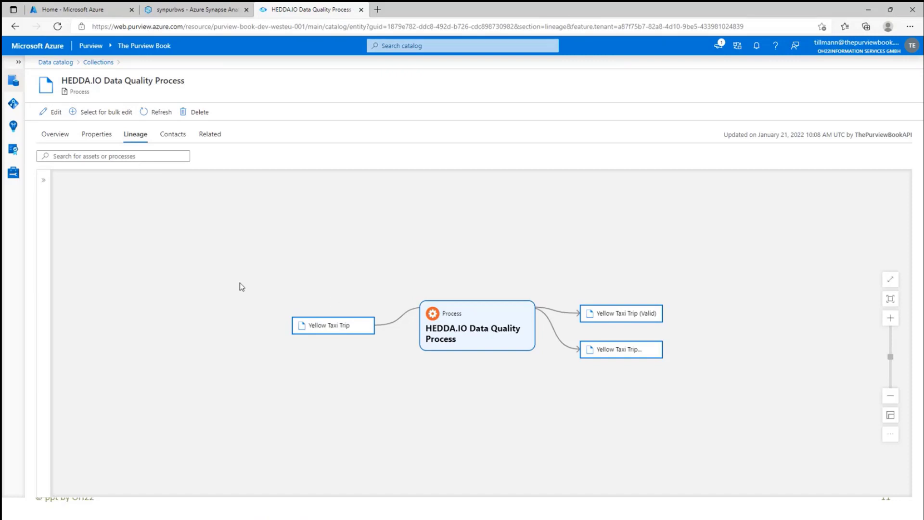
mouse_move(526, 311)
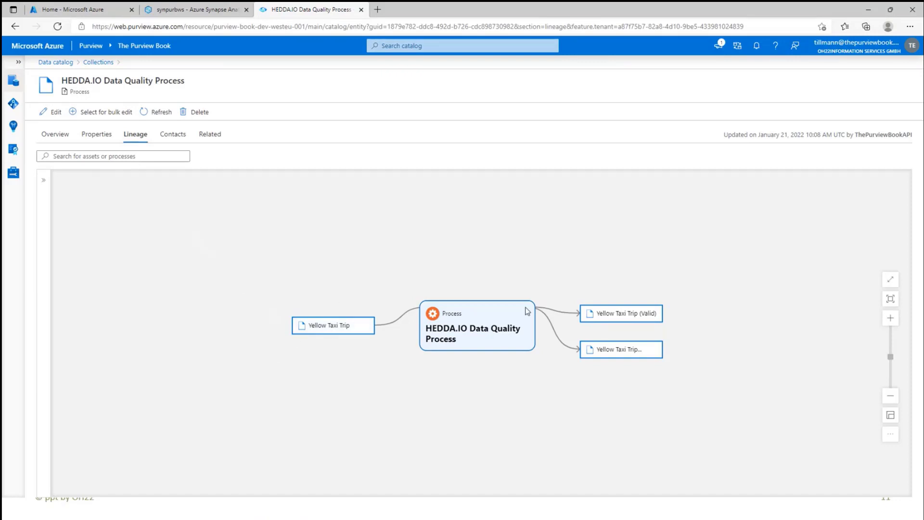
mouse_move(452, 338)
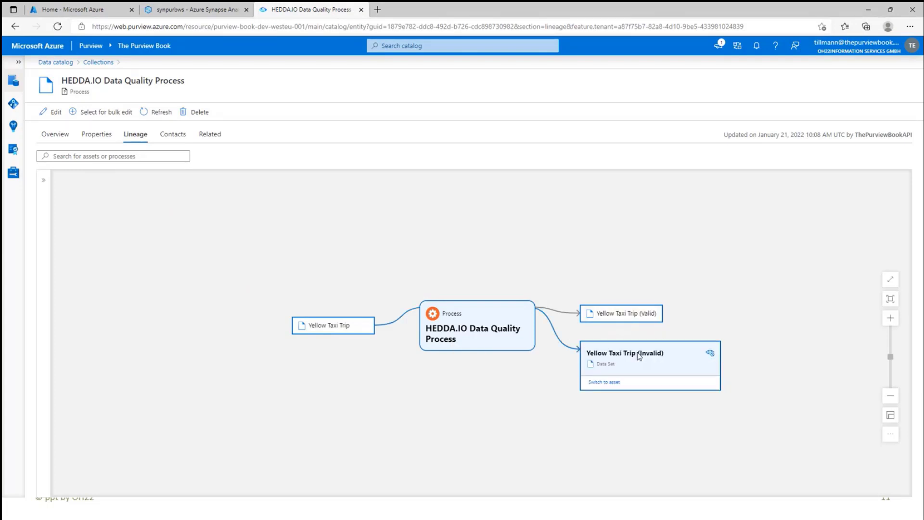
mouse_move(544, 401)
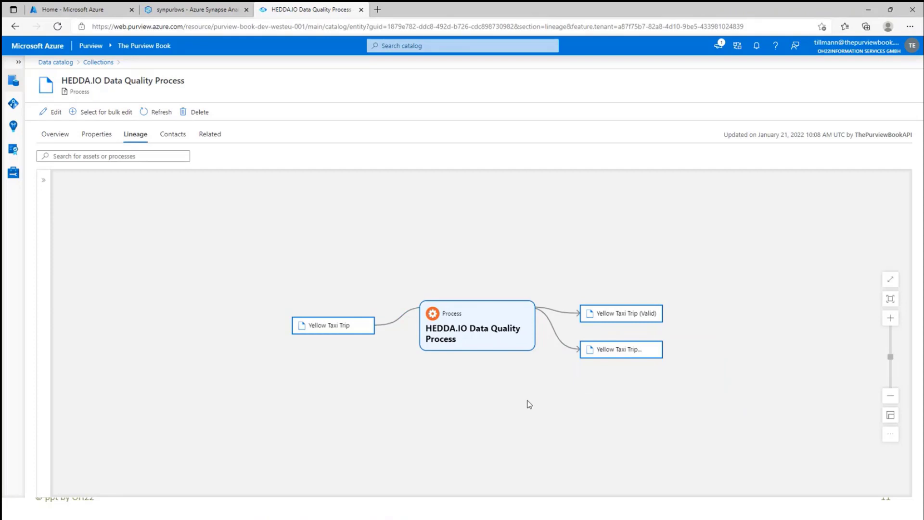
mouse_move(516, 413)
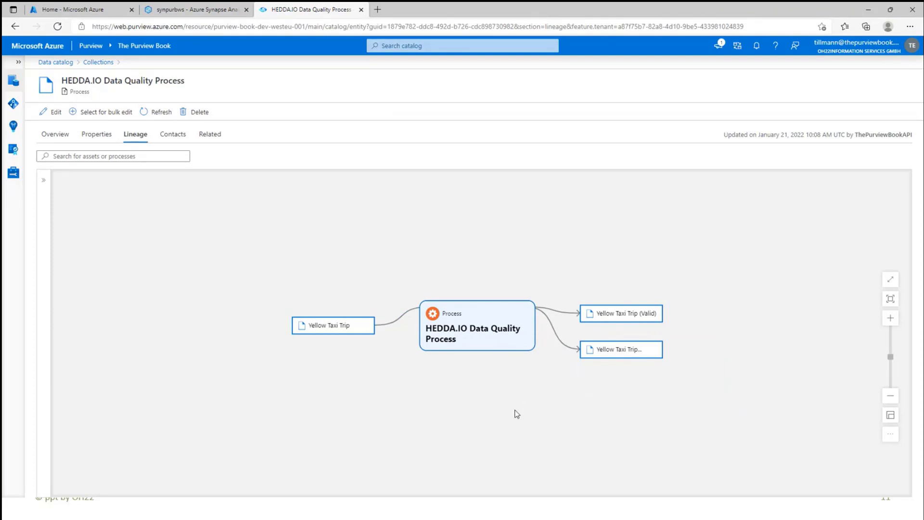
mouse_move(328, 221)
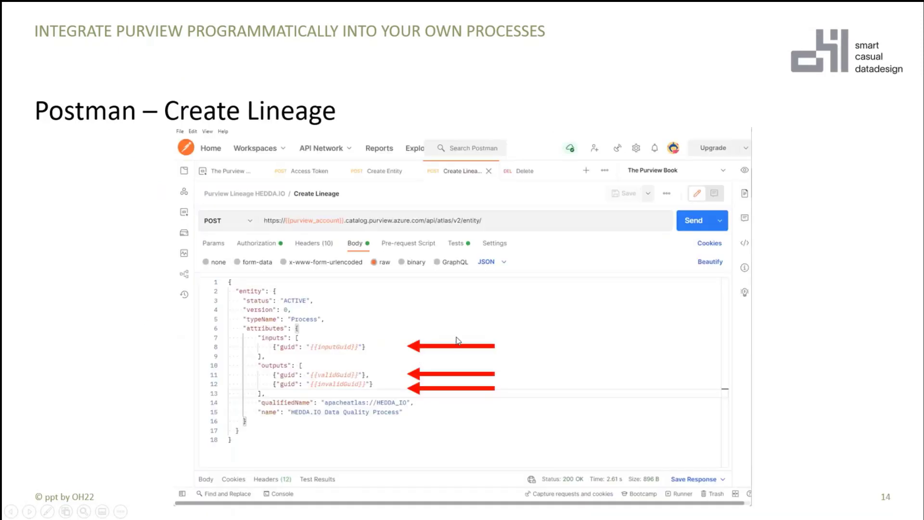
Advance the slides to slide 18, the HEDDA.IO notebook scoring 83.
key("right")
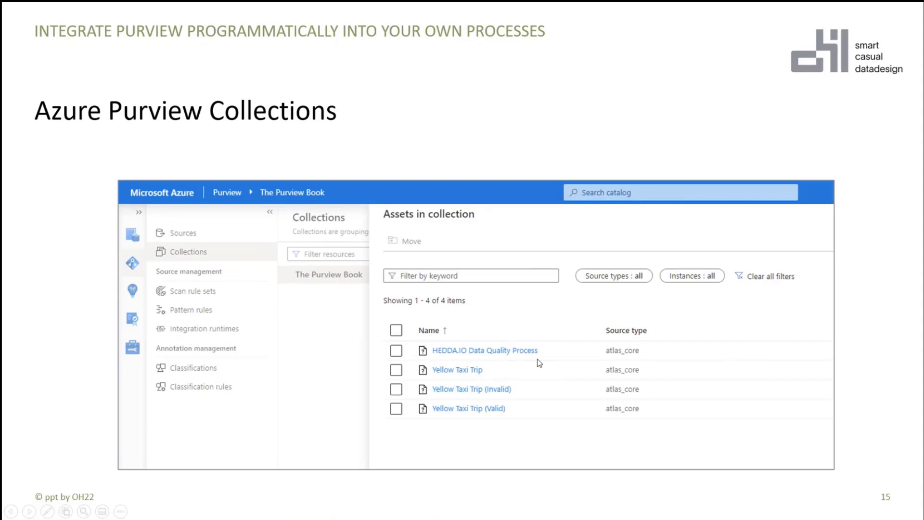
key("Right")
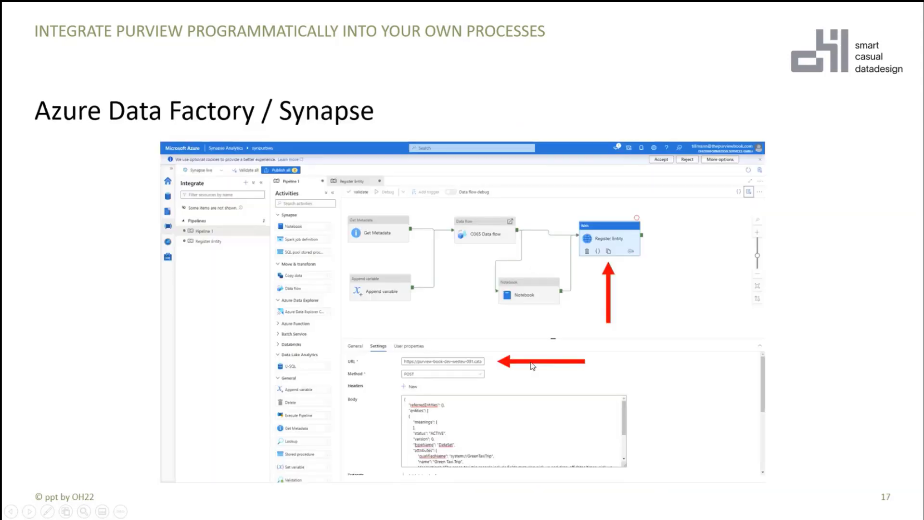
mouse_move(618, 343)
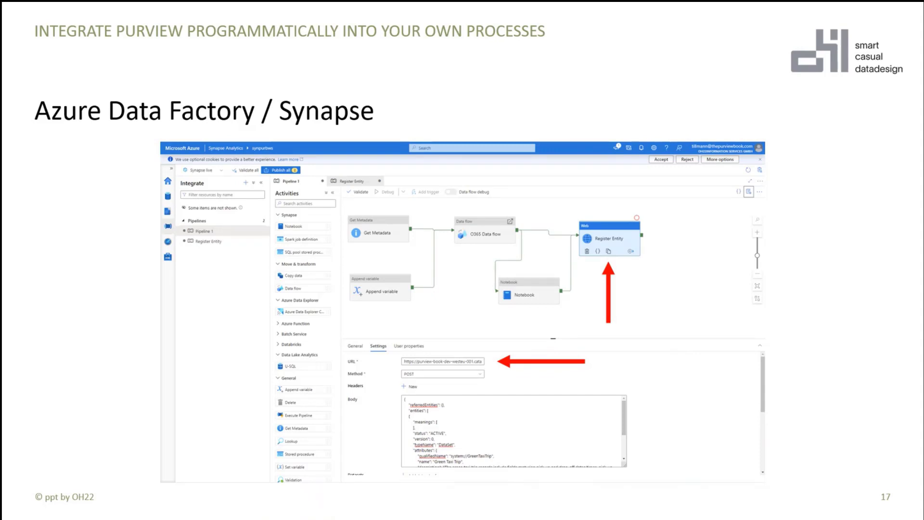
key("Right")
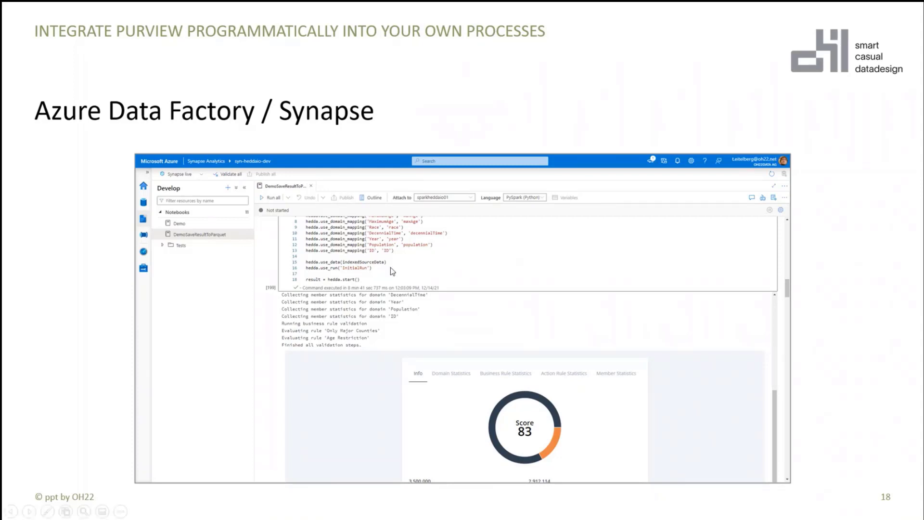
mouse_move(514, 300)
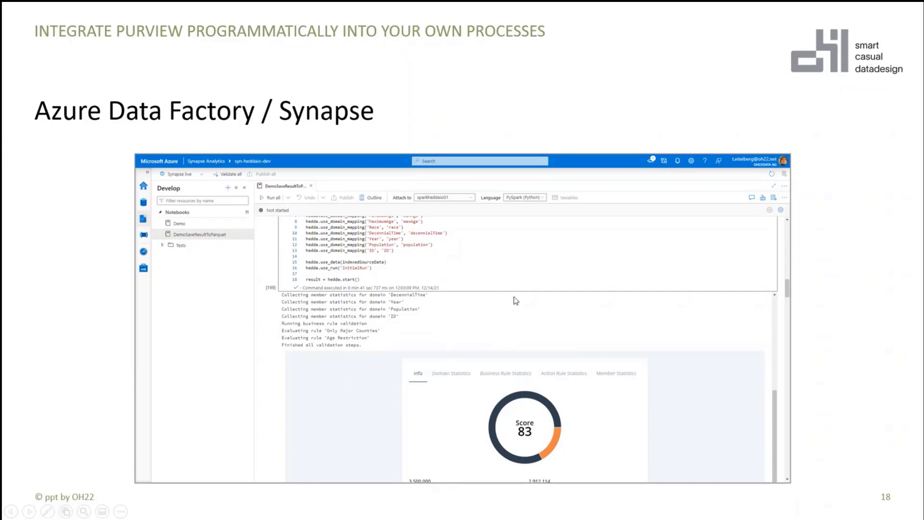